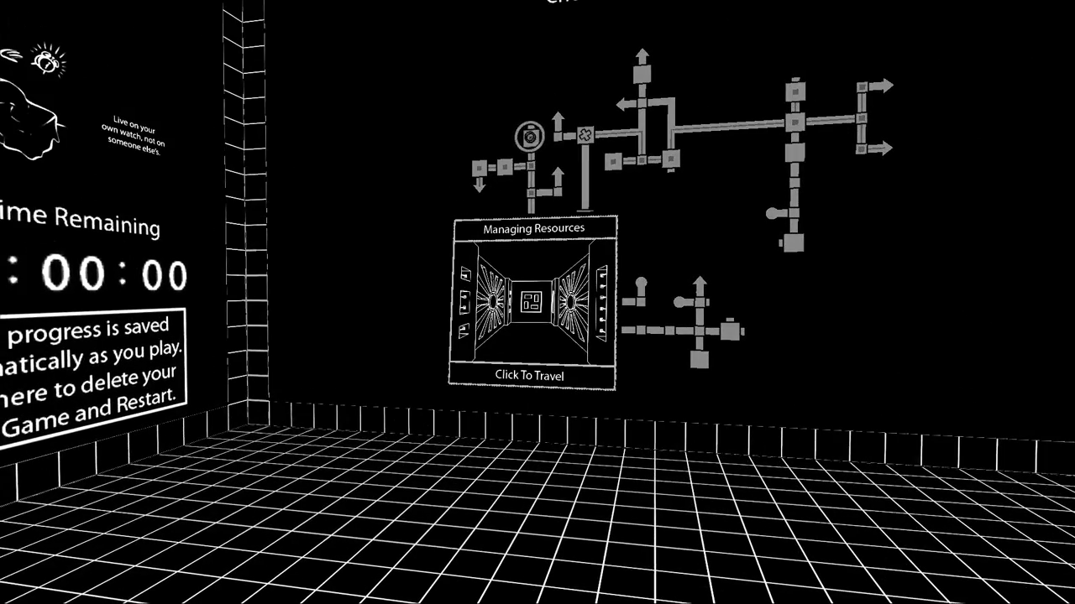
Walk through the green-lit corridor to the blue doorway, entering the 'Hidden Behind Glass' level.
click(530, 302)
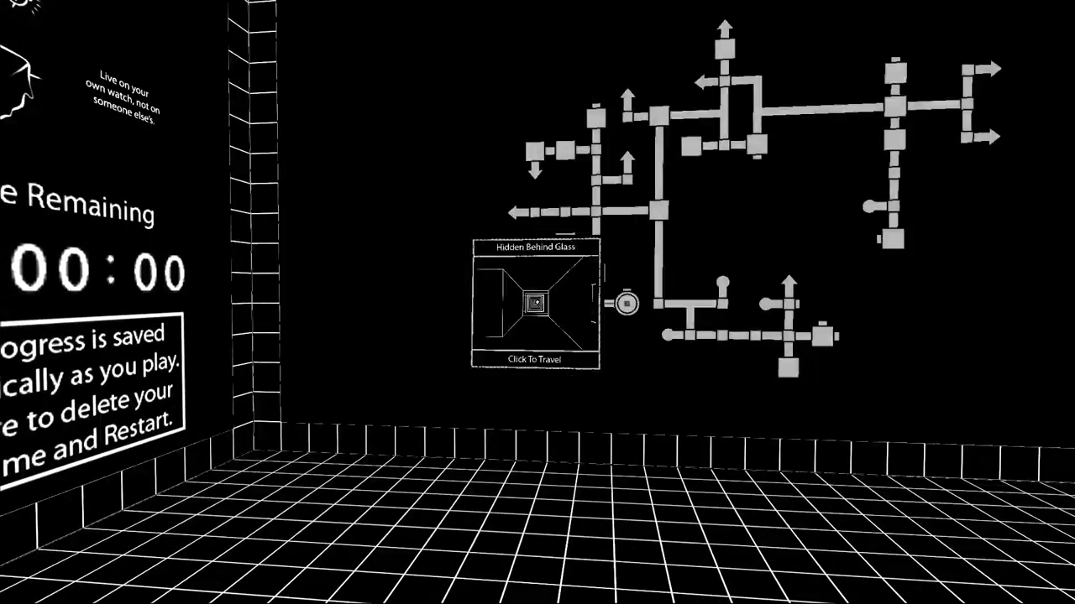
click(533, 302)
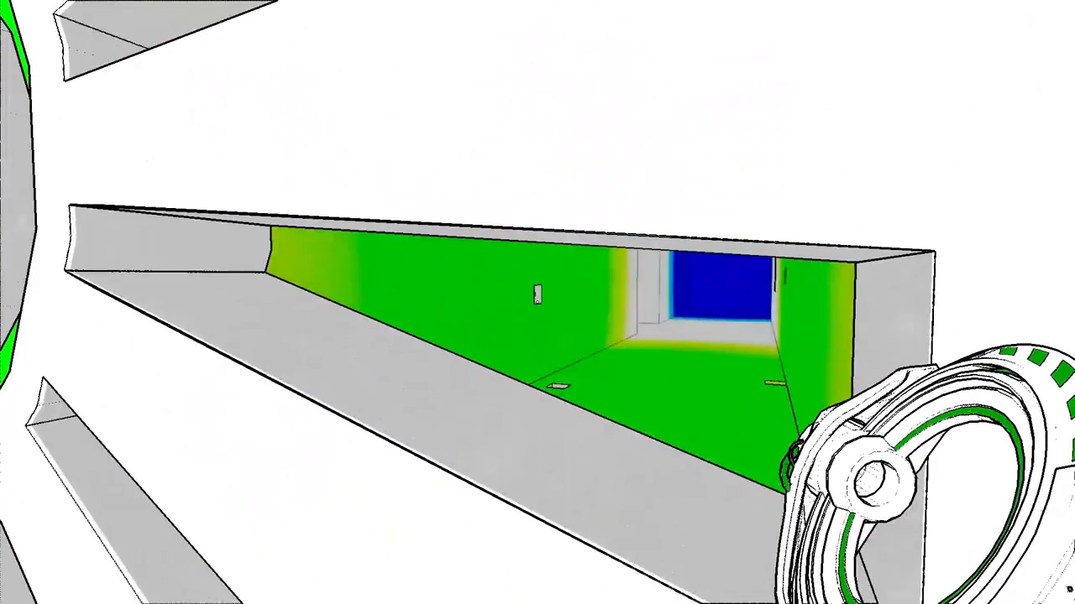